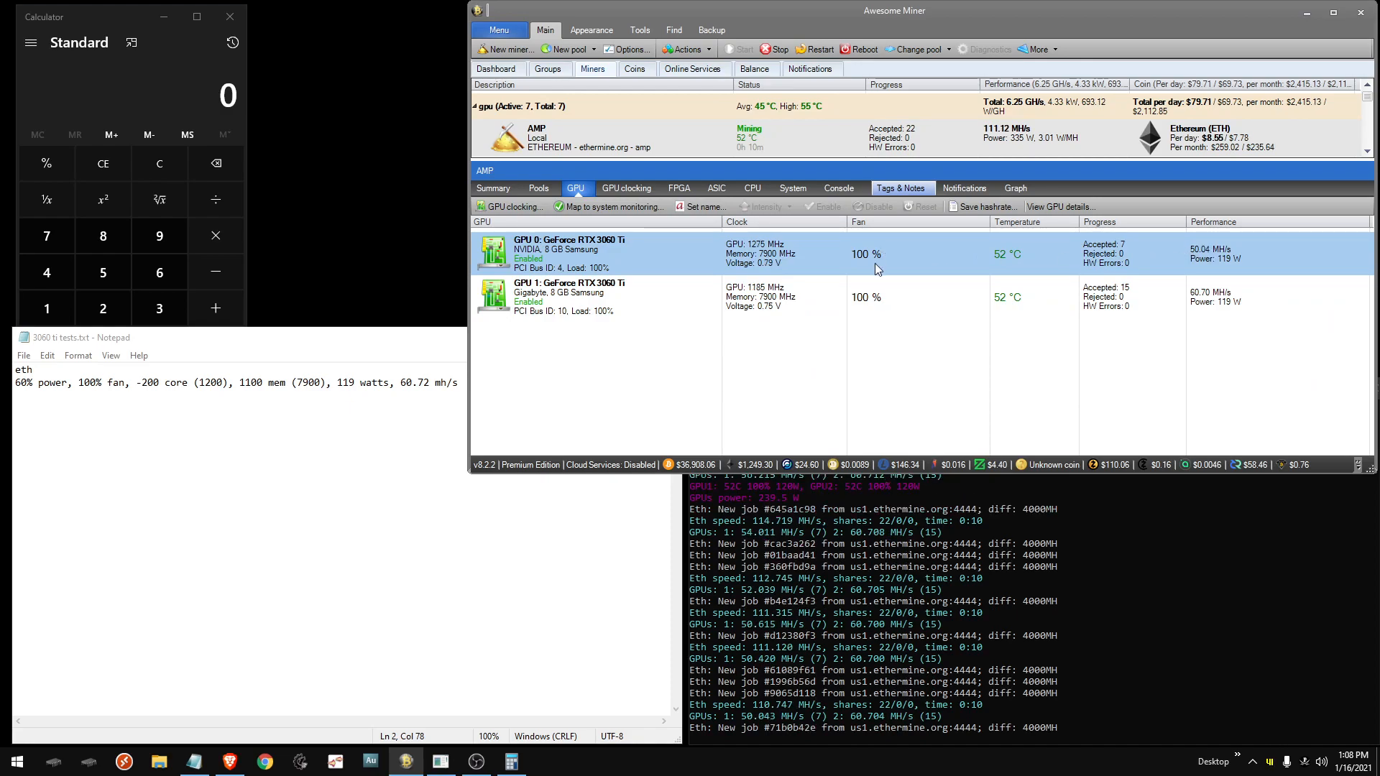
# - Select the GPU 1 Gigabyte GeForce RTX 3060 Ti row in the Miners GPU list
pyautogui.click(599, 298)
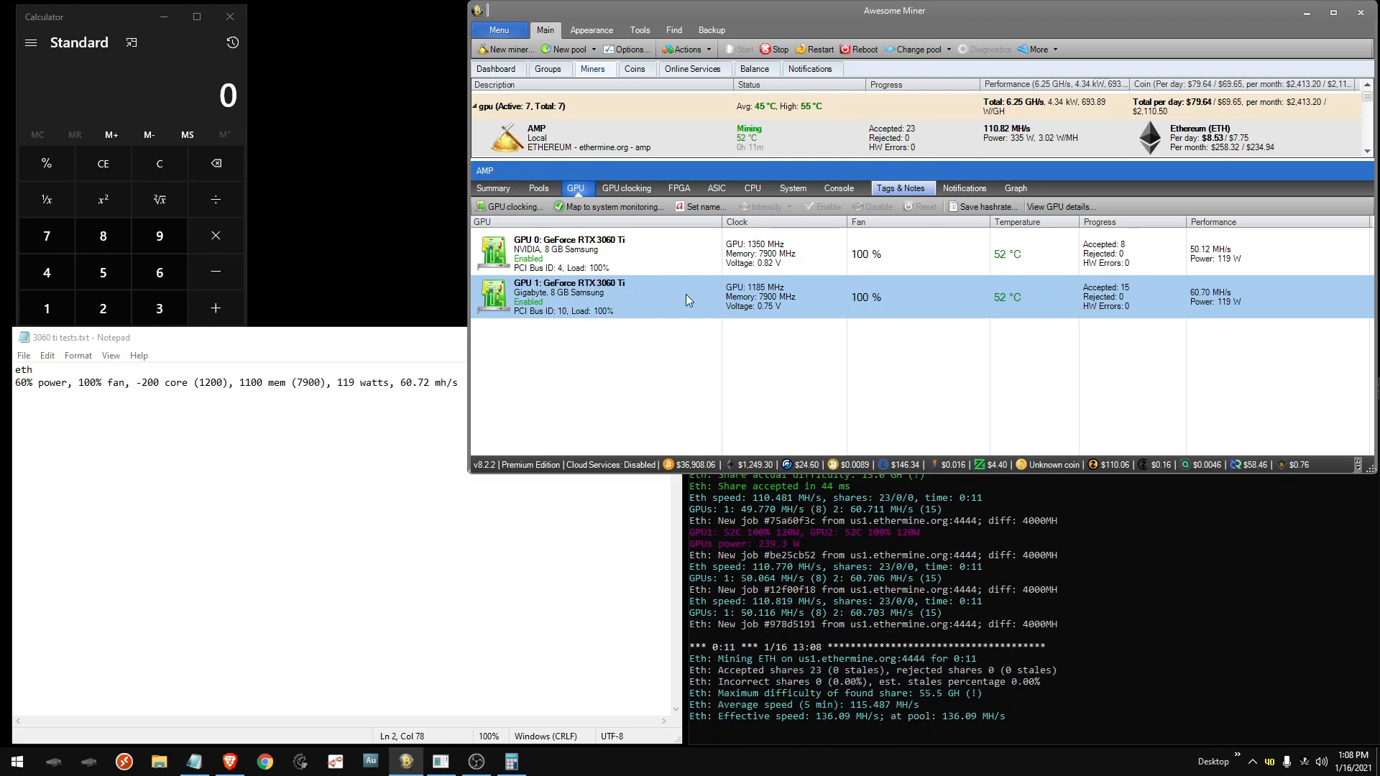
pyautogui.click(616, 254)
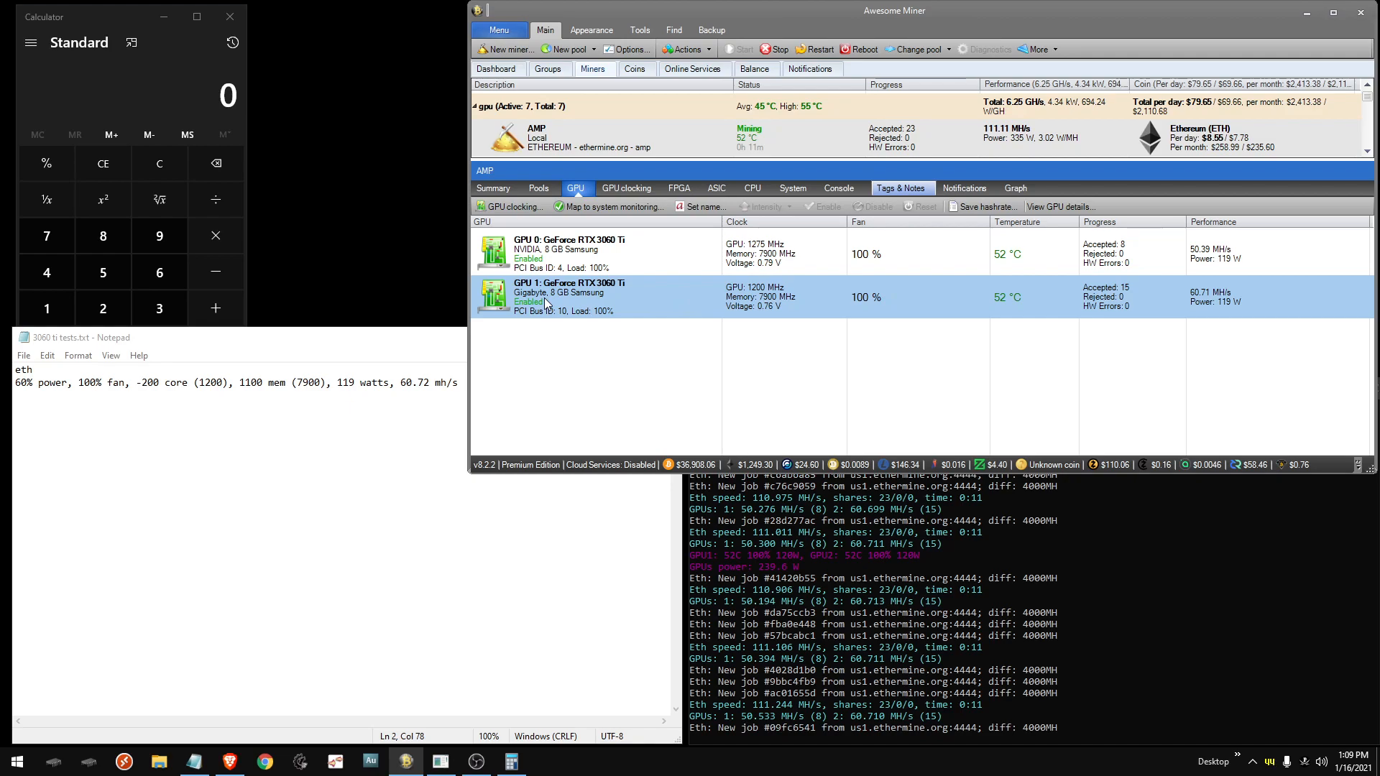
# - Apply GPU 1's overclock settings with the power limit kept at 100%
pyautogui.click(509, 206)
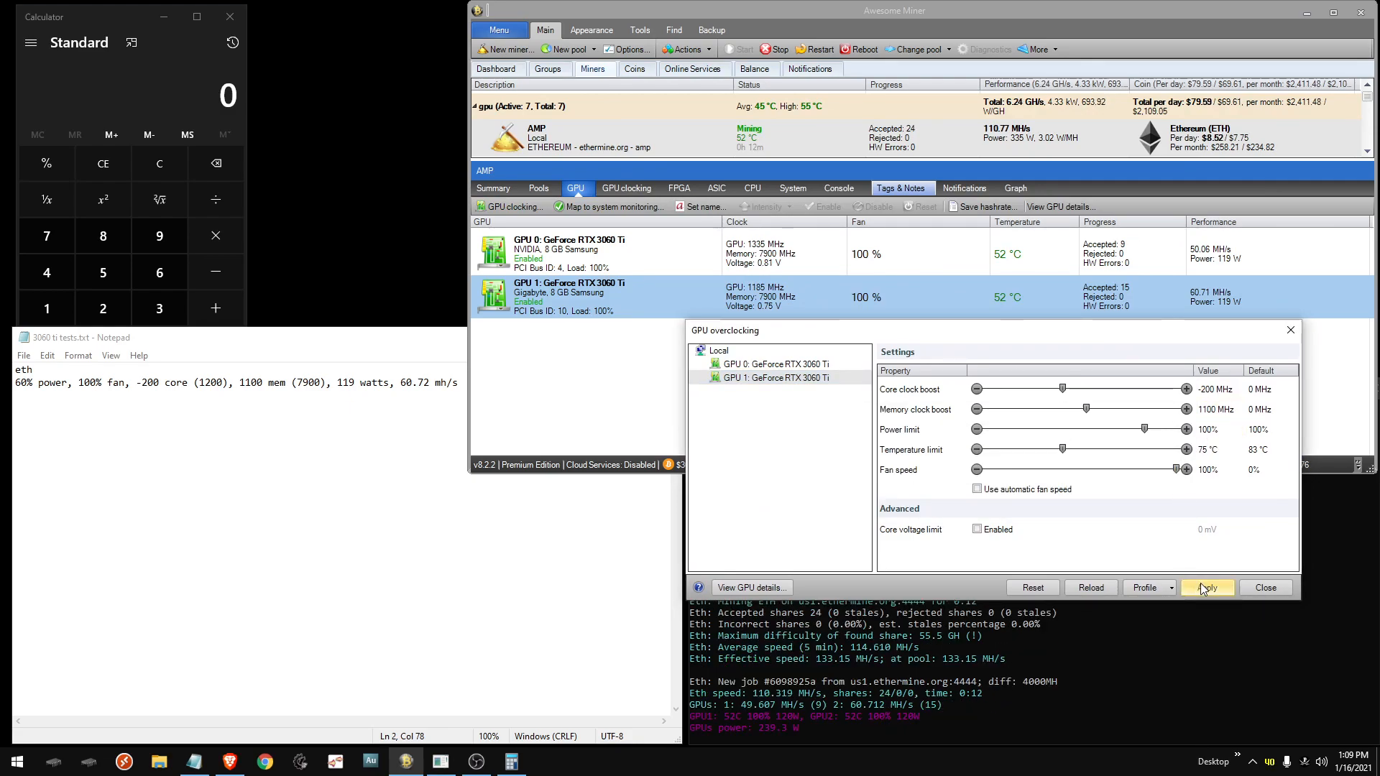
pyautogui.click(1204, 587)
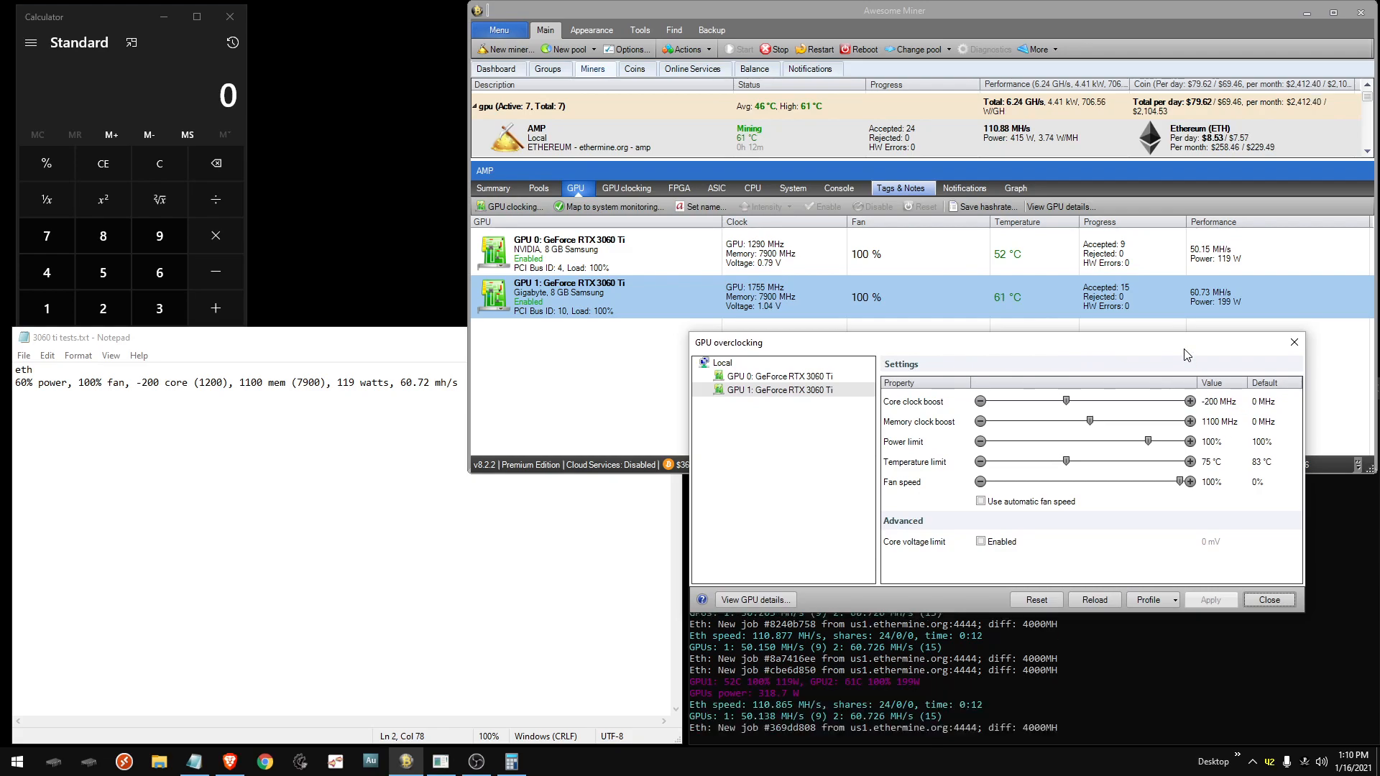
pyautogui.moveTo(880, 254)
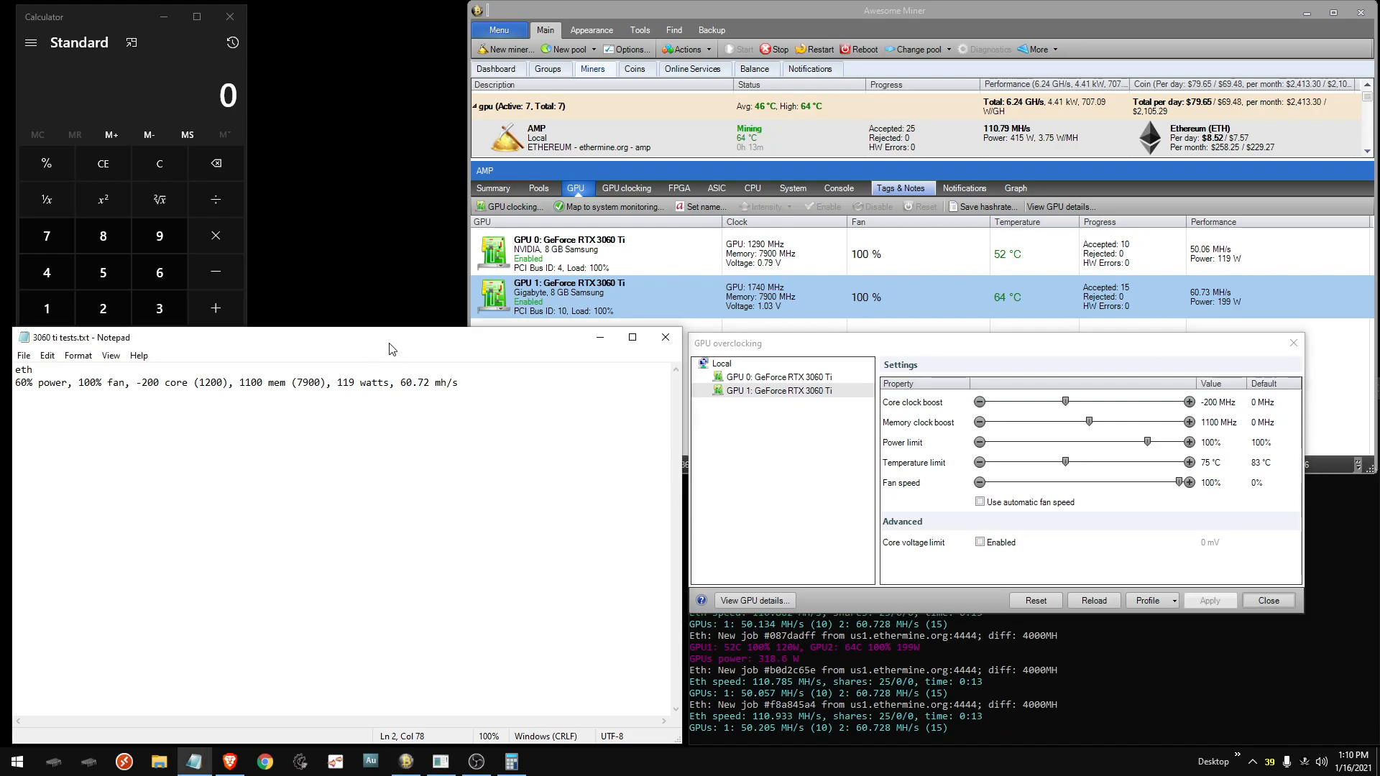
# - Record 100% power at 199 W, 60.73 mh/s, and add 50% lines with core 690, 109 W
pyautogui.tripleClick(232, 381)
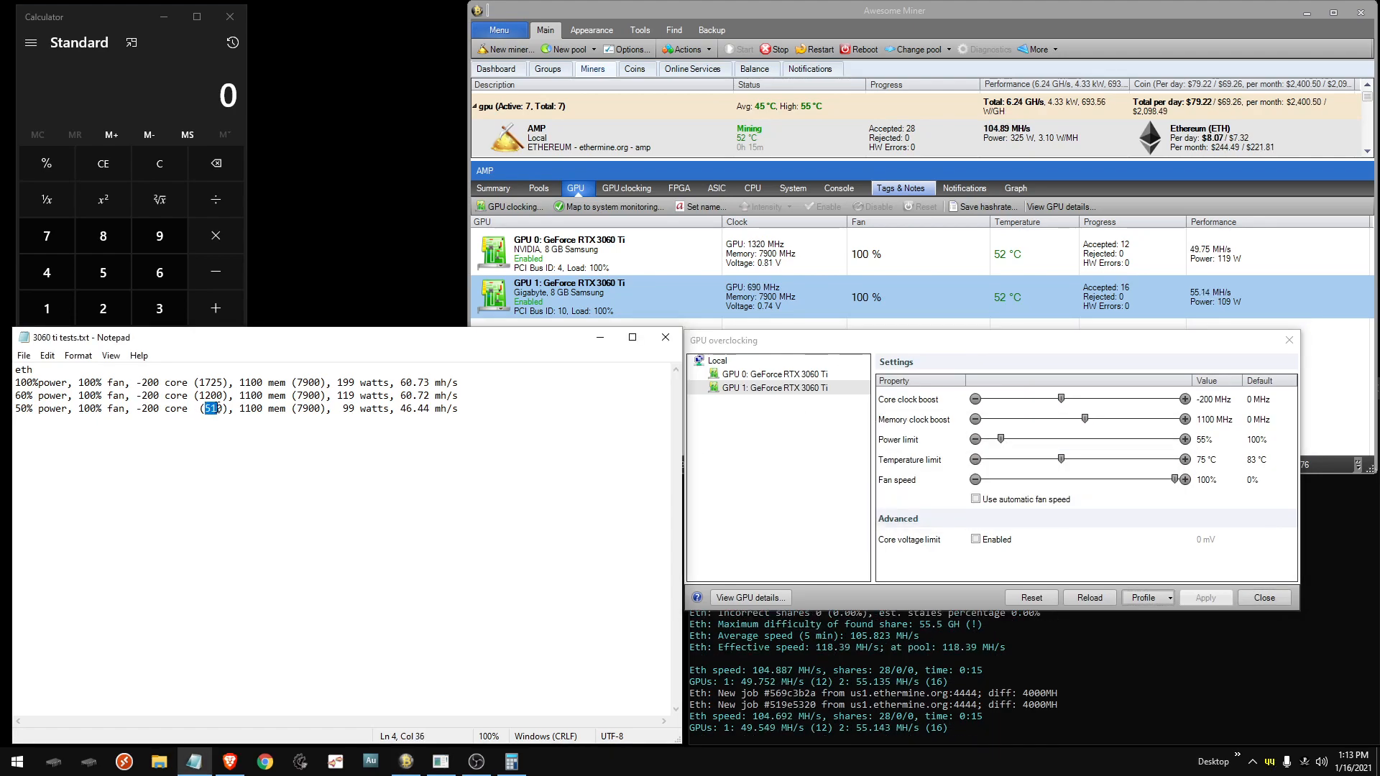
pyautogui.write('6900')
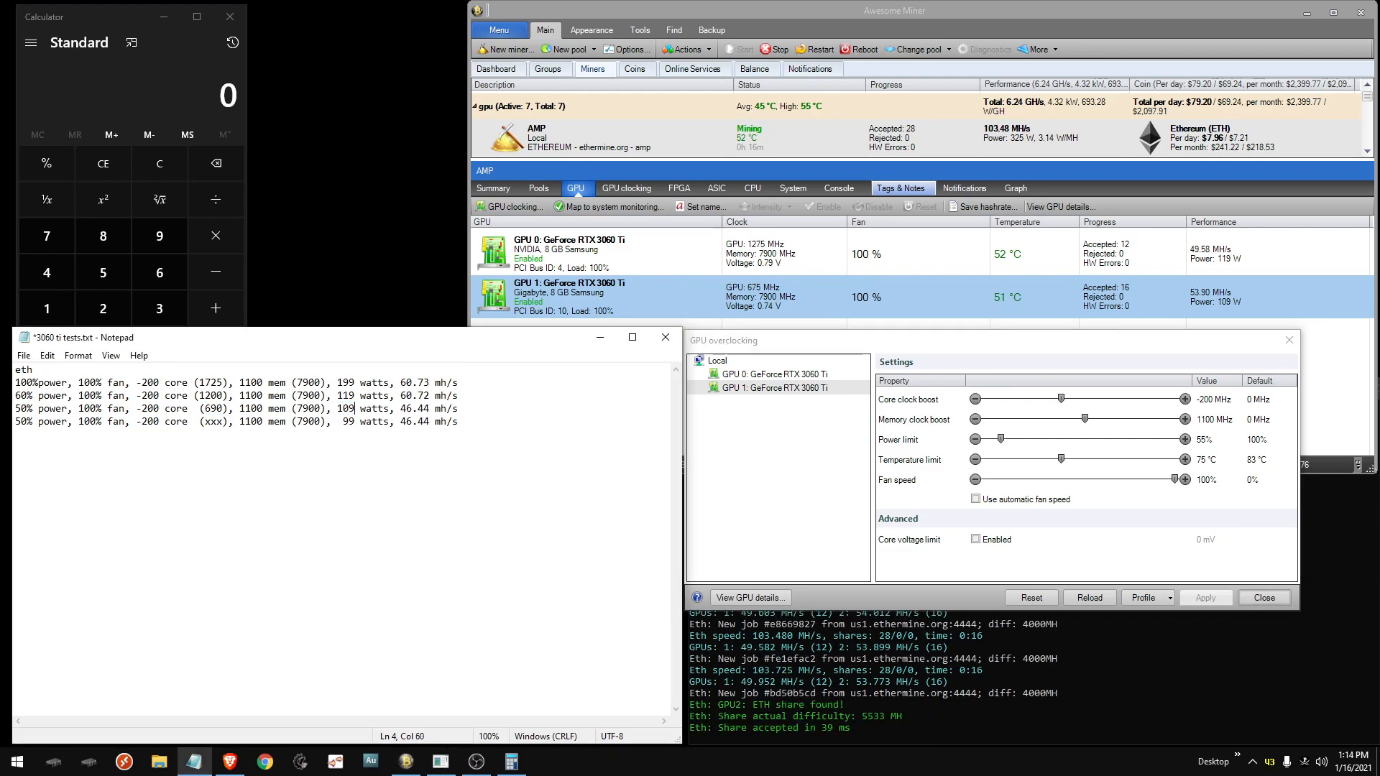
# - Retype the third log line's values as 55% power, core 675, 53.79 mh/s
pyautogui.doubleClick(396, 407)
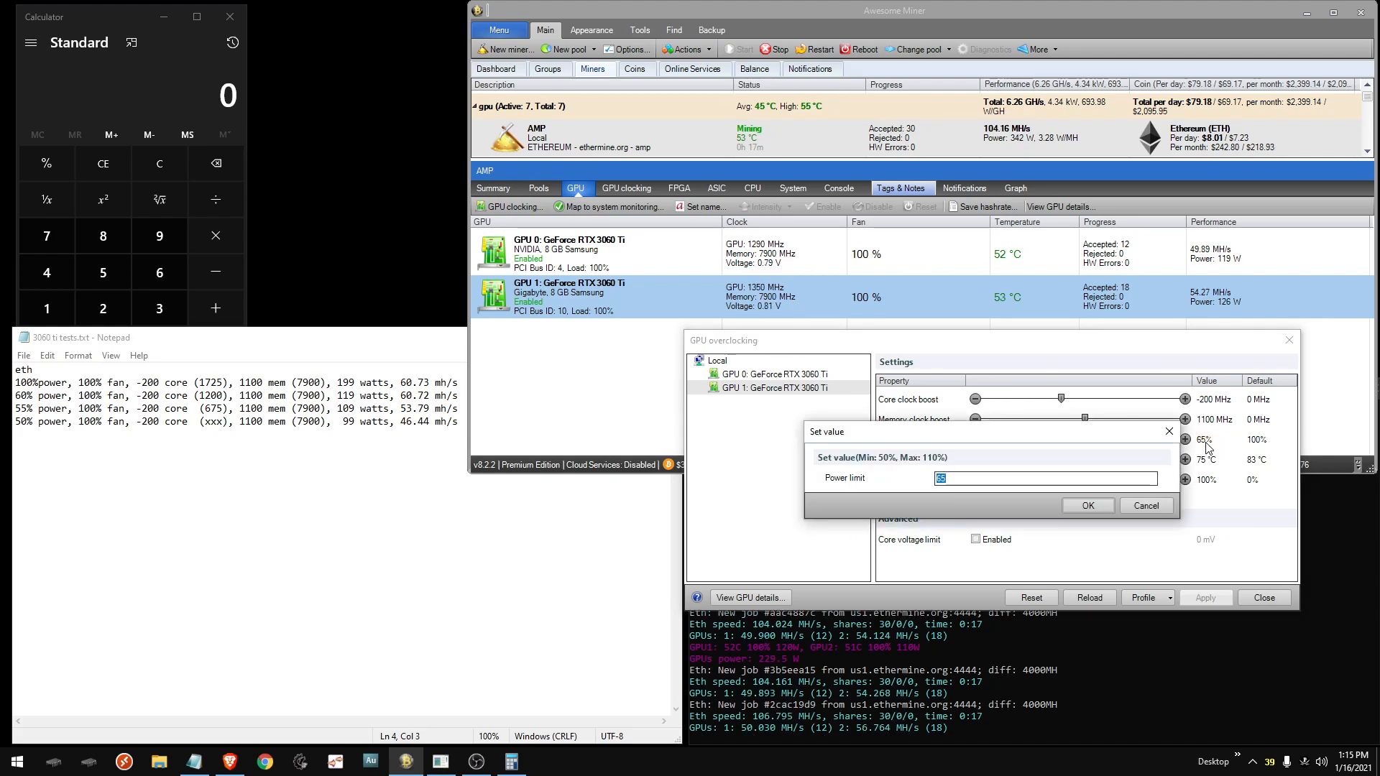
# - Enter a 56% then 58% power limit for GPU 1 and apply the overclock
pyautogui.click(1086, 505)
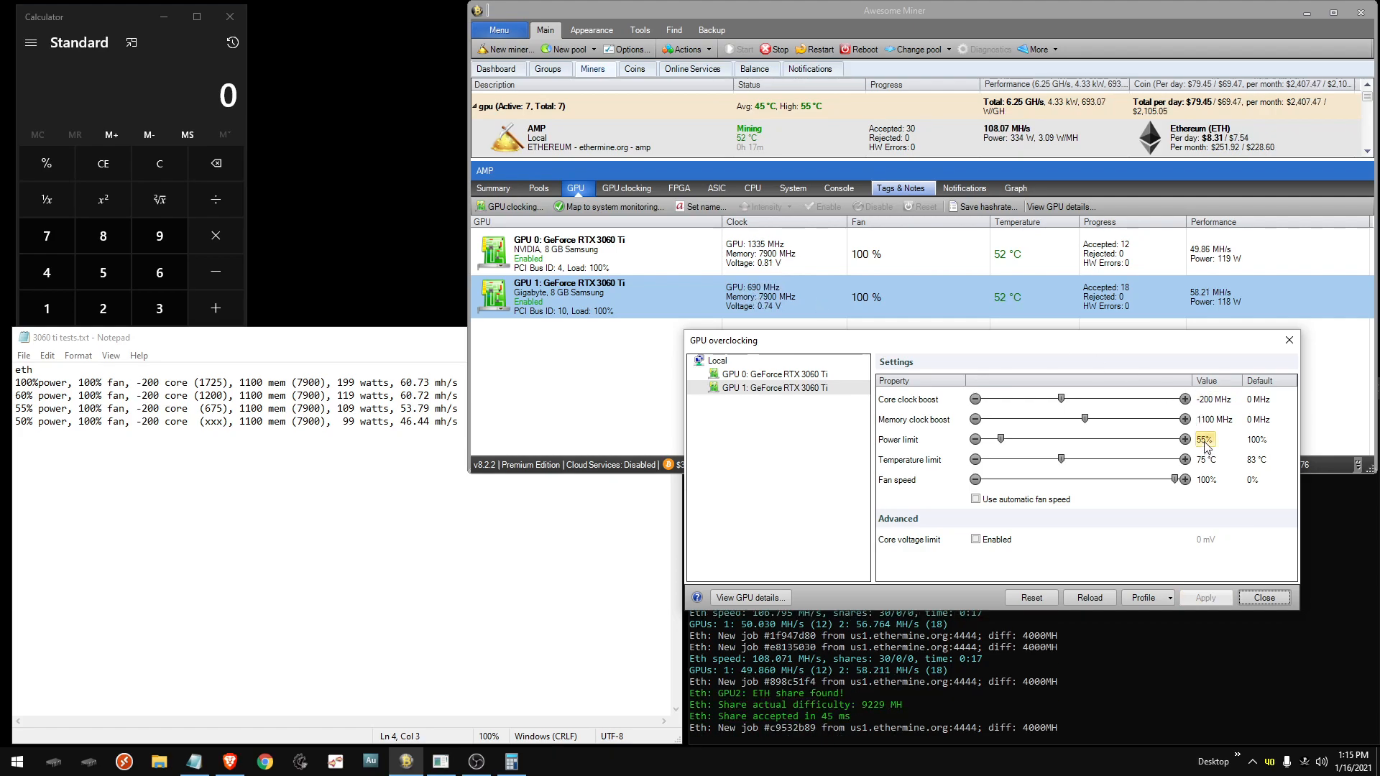
pyautogui.click(1208, 439)
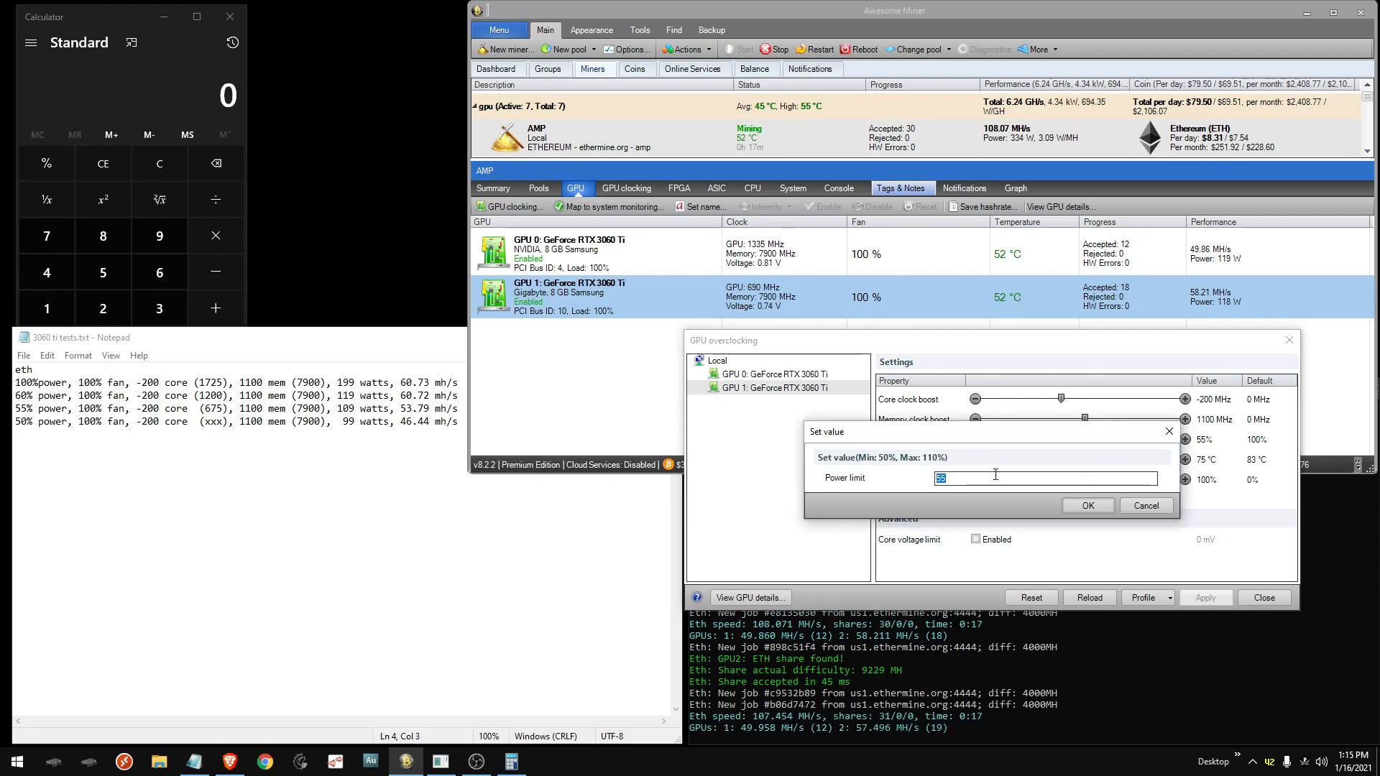
pyautogui.write('56')
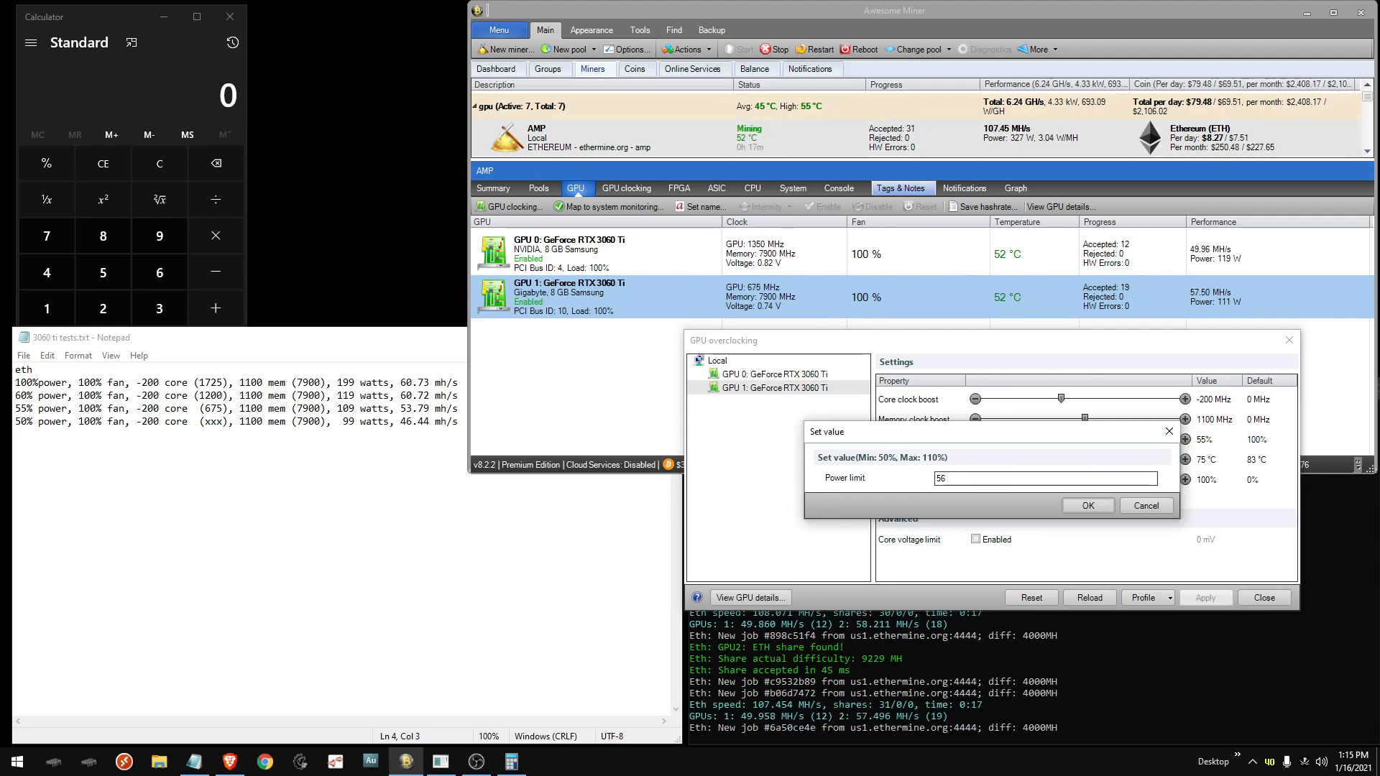
pyautogui.click(1086, 505)
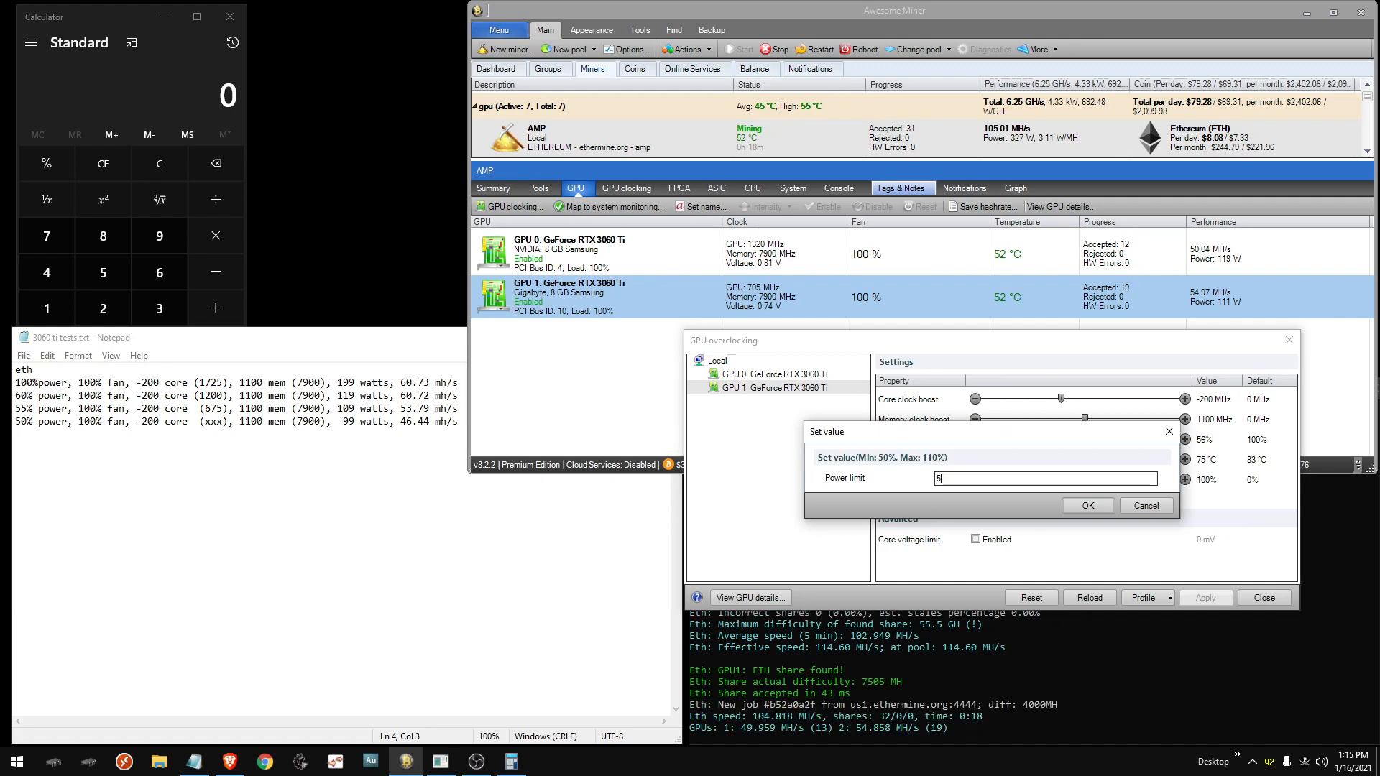
pyautogui.click(1086, 505)
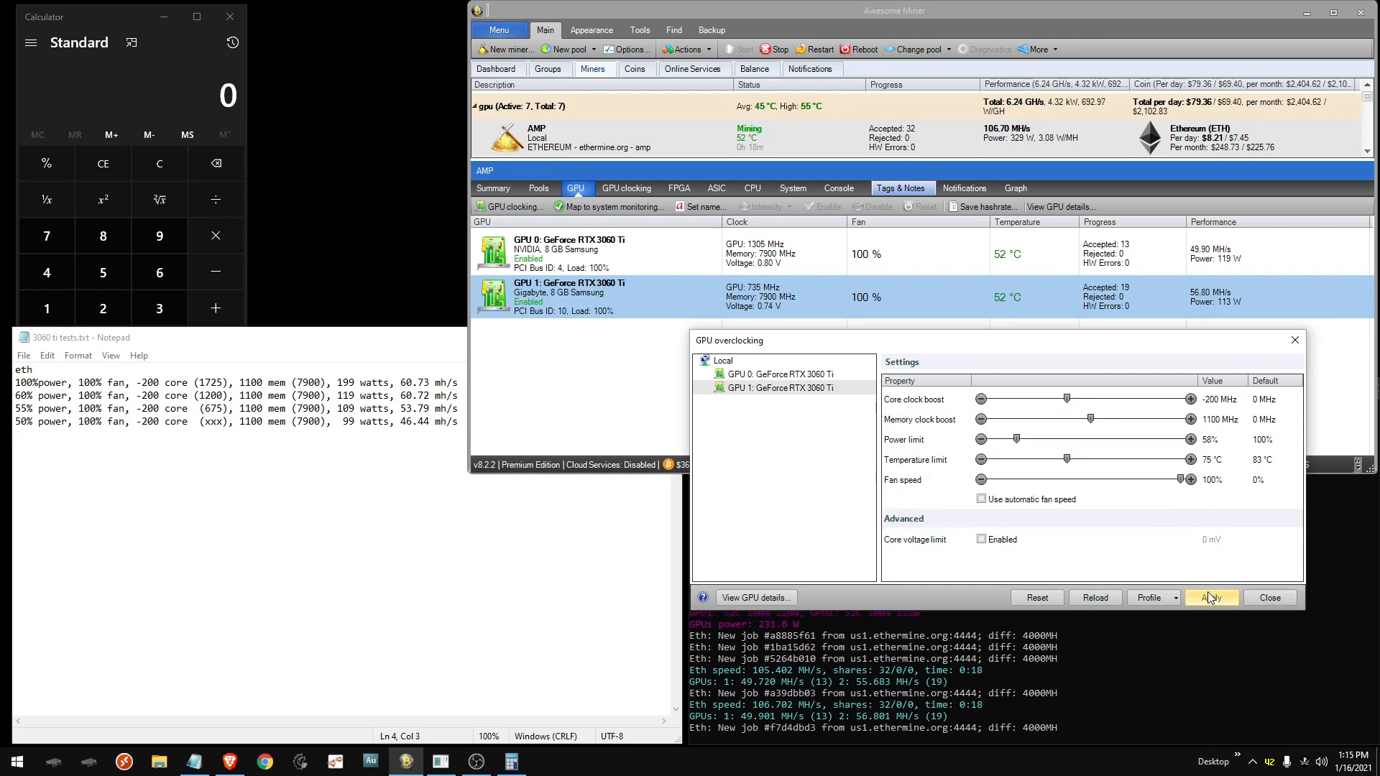
pyautogui.click(1211, 597)
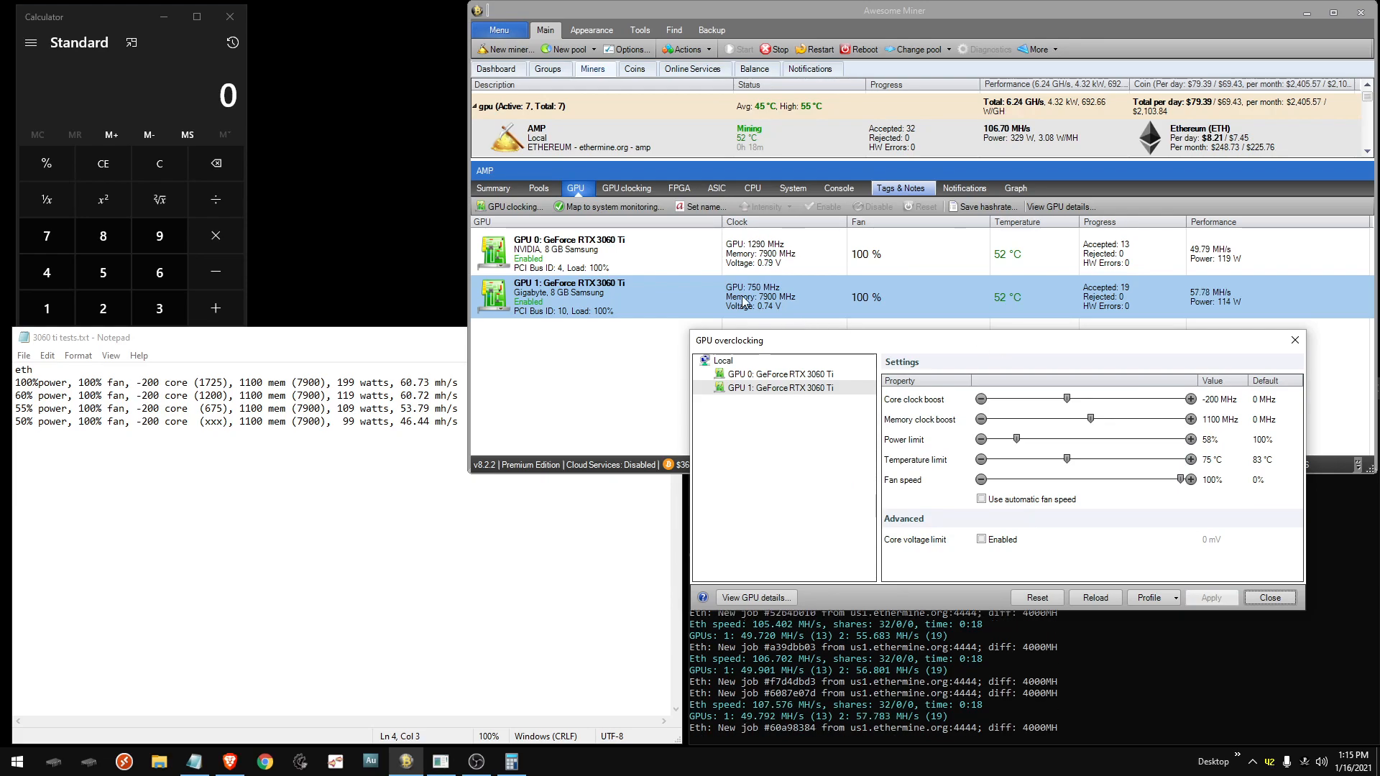
# - Apply a 59% power limit and log core 1155, 117 W, 60.64 mh/s in Notepad
pyautogui.click(1189, 439)
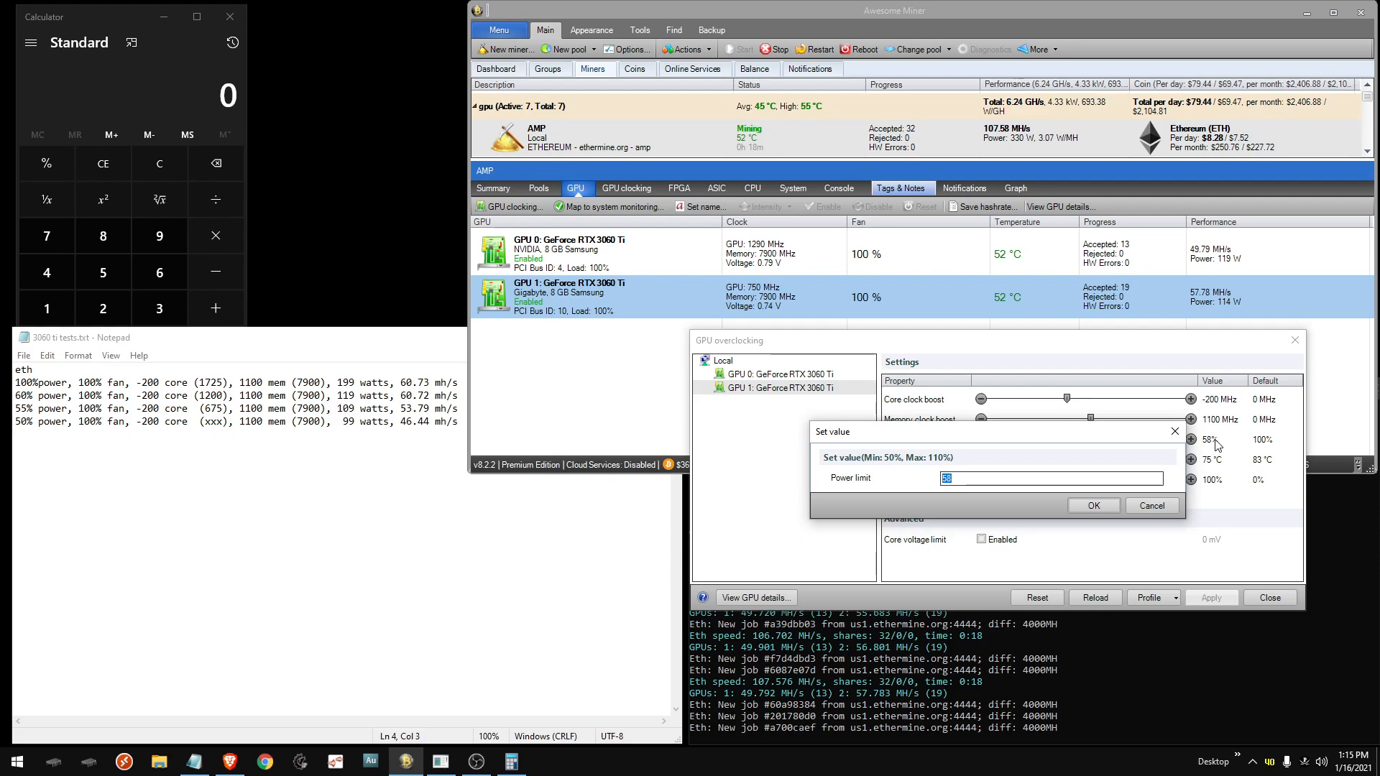
pyautogui.click(1093, 505)
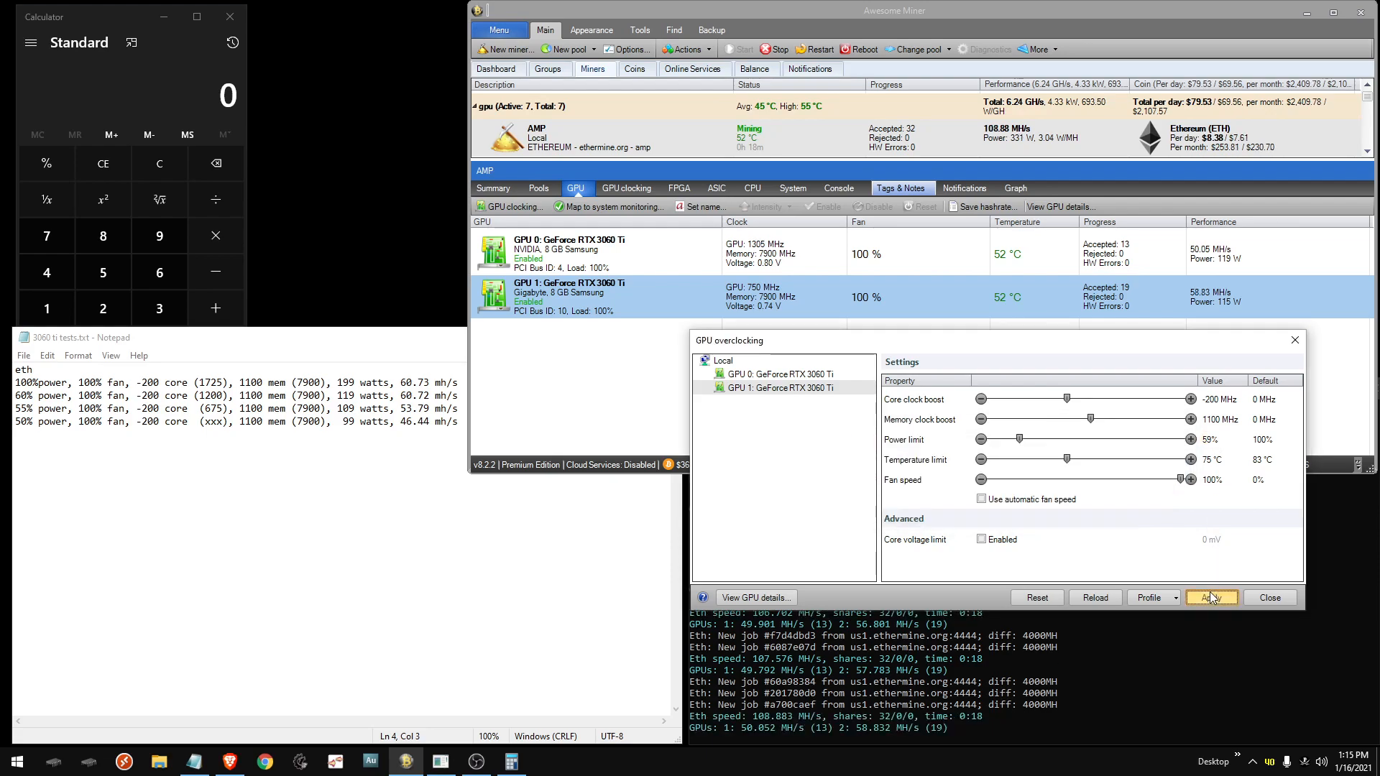
pyautogui.click(1211, 597)
pyautogui.write('59% power, 100% fan, -200 core (1155), 1100 mem (7900), 117 watts, 60.64 mh/s')
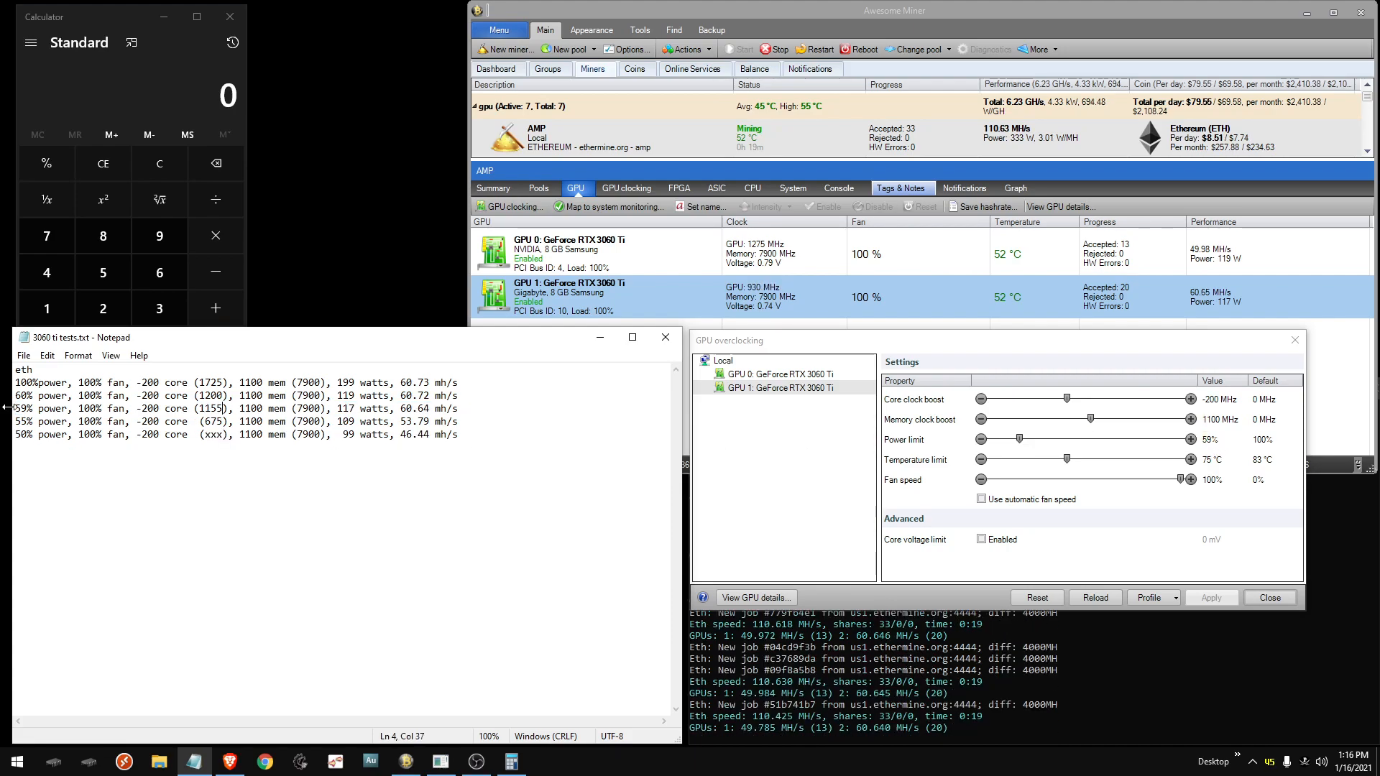
pyautogui.tripleClick(238, 408)
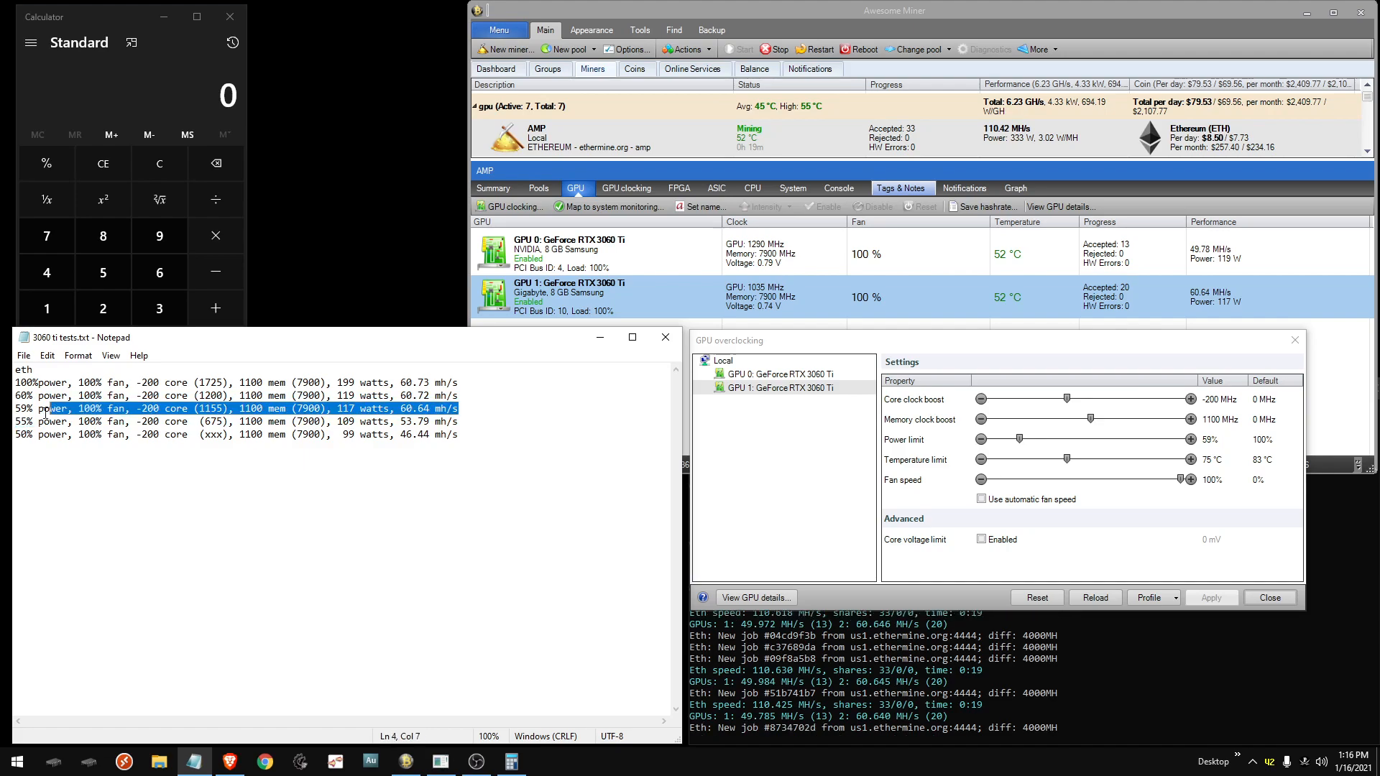